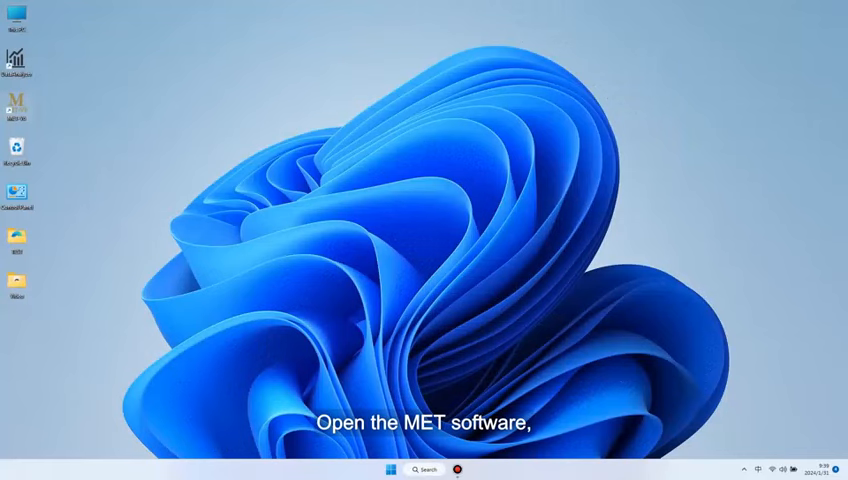
Launch MET V6 from the desktop, select the purchased stand type and confirm it into the main interface
double_click(20, 100)
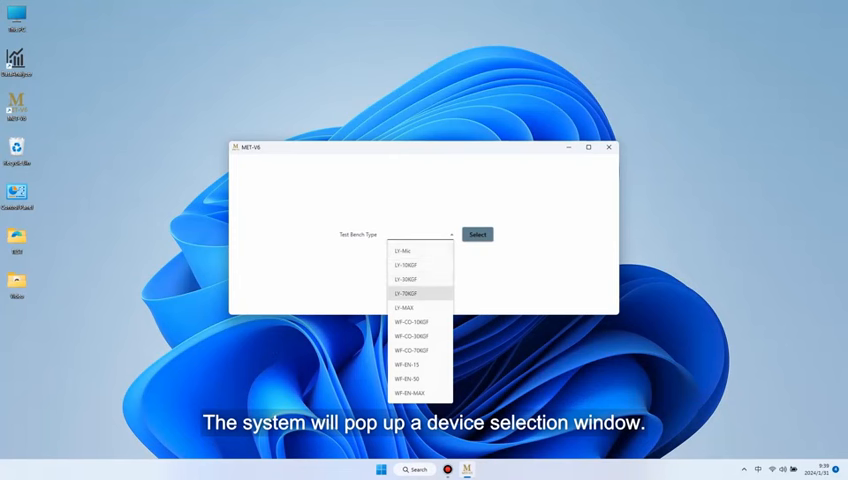
left_click(416, 292)
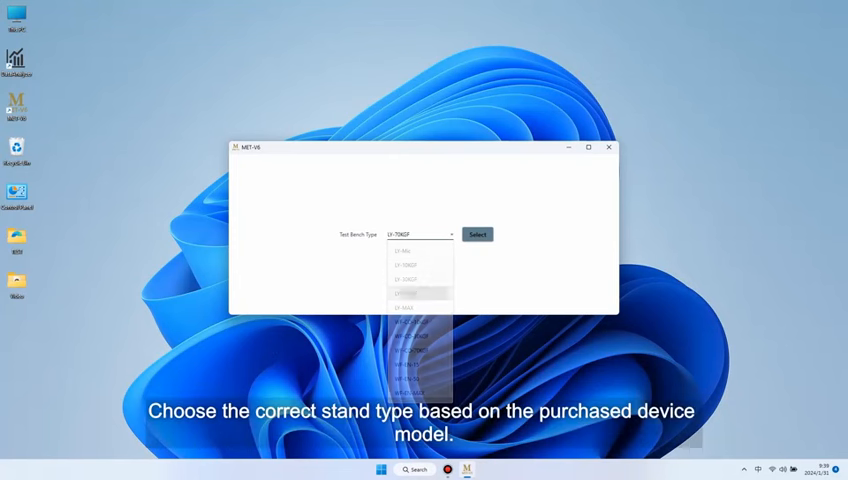
left_click(414, 288)
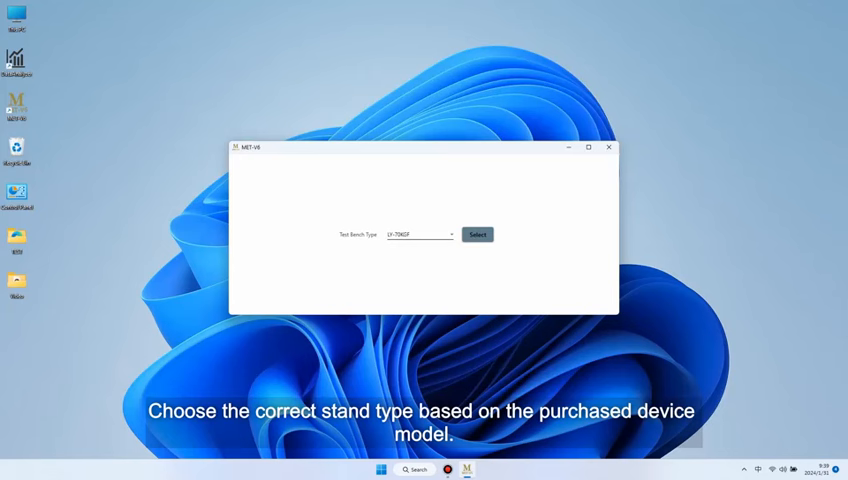
left_click(476, 234)
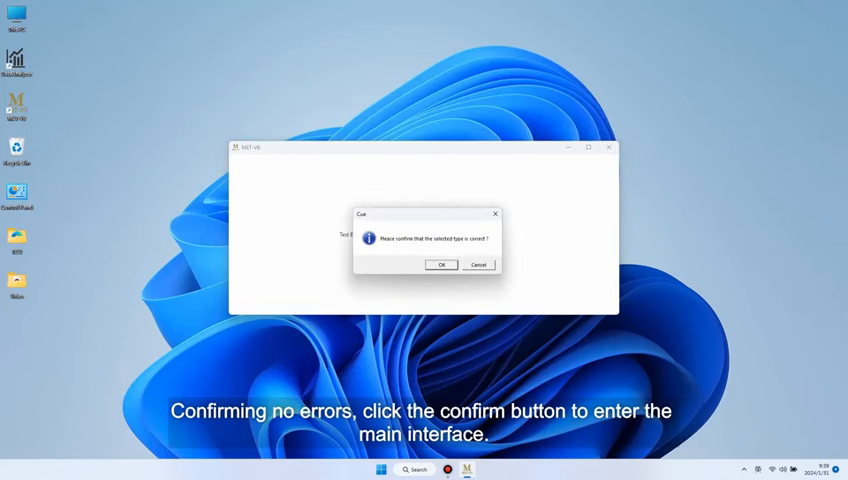
left_click(440, 264)
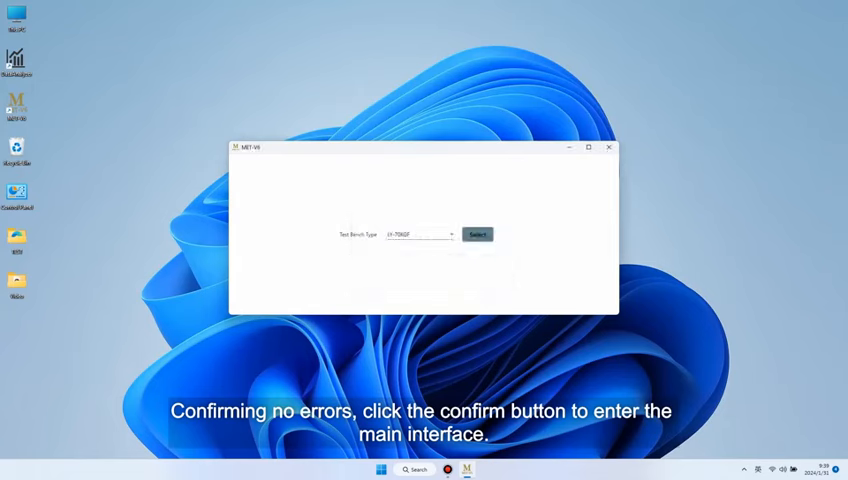
left_click(478, 234)
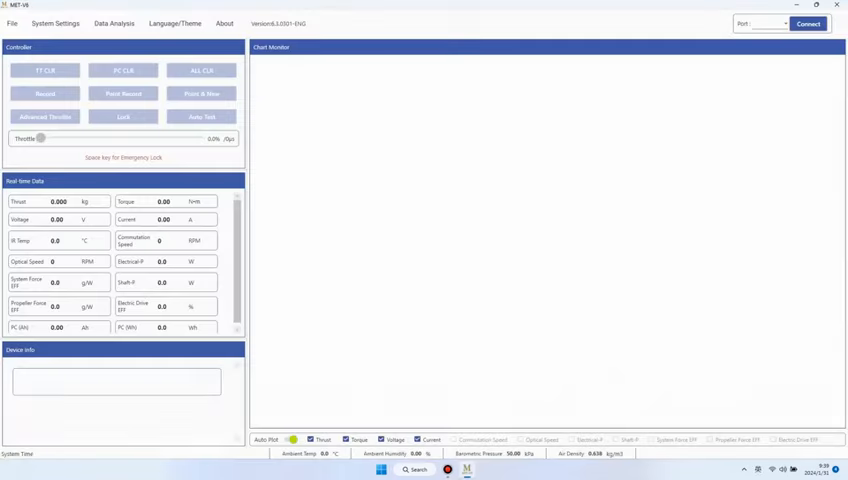
Bring focus to the device communication port area once the empty monitoring charts have loaded
left_click(758, 24)
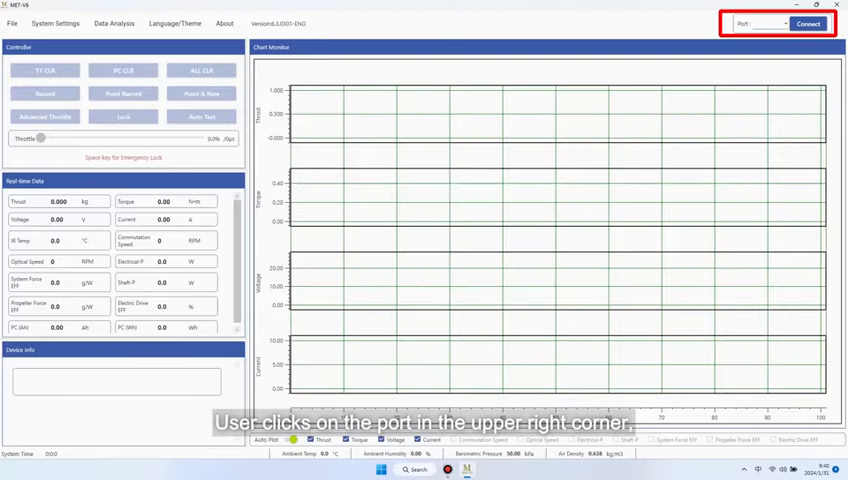
Choose the stand's COM port and connect so live sensor data streams into the charts
left_click(778, 28)
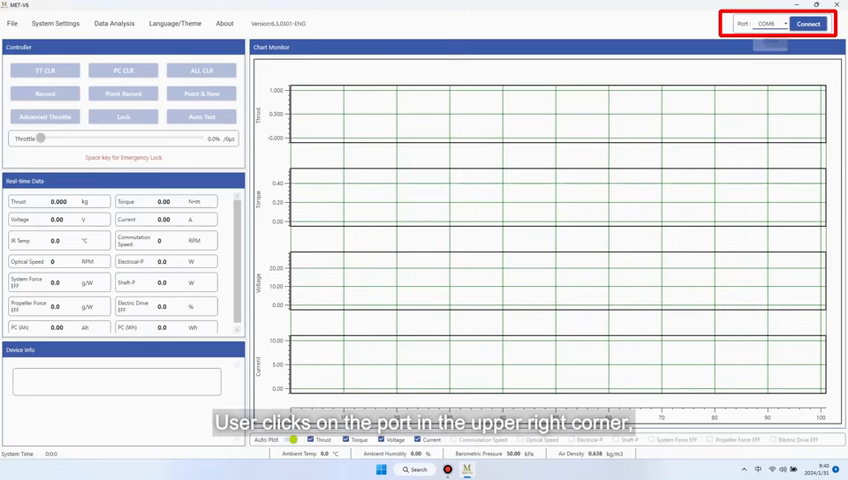
left_click(808, 28)
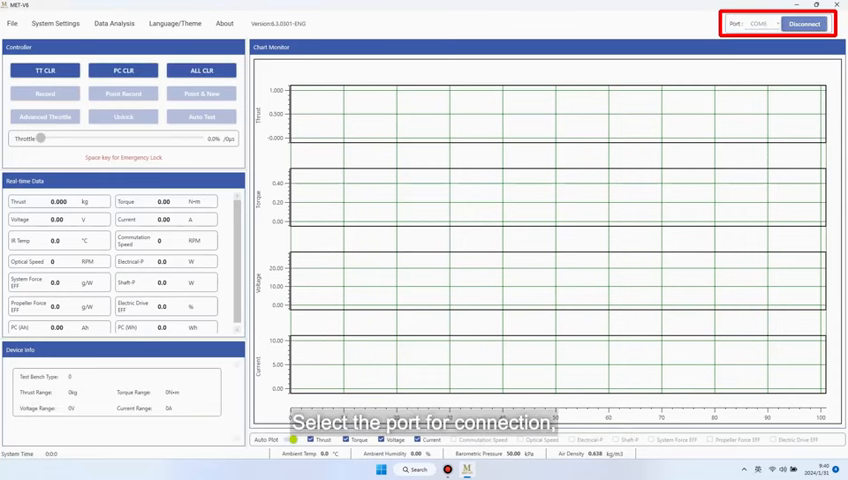
left_click(800, 24)
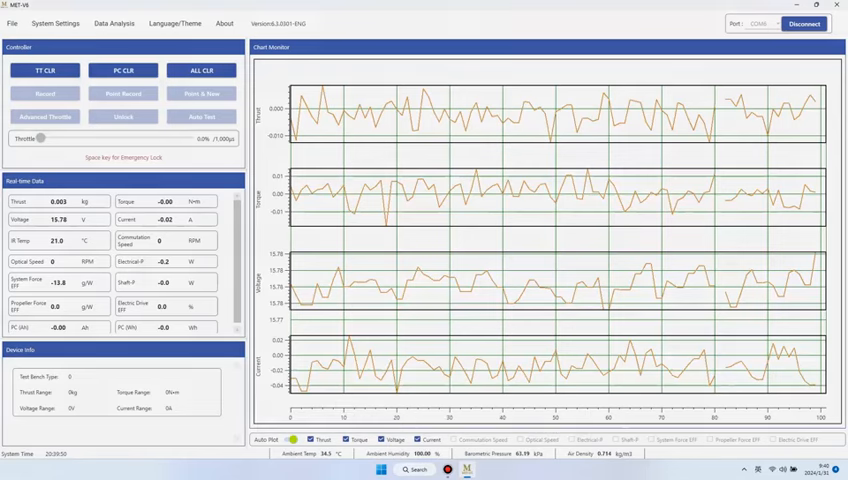
left_click(56, 24)
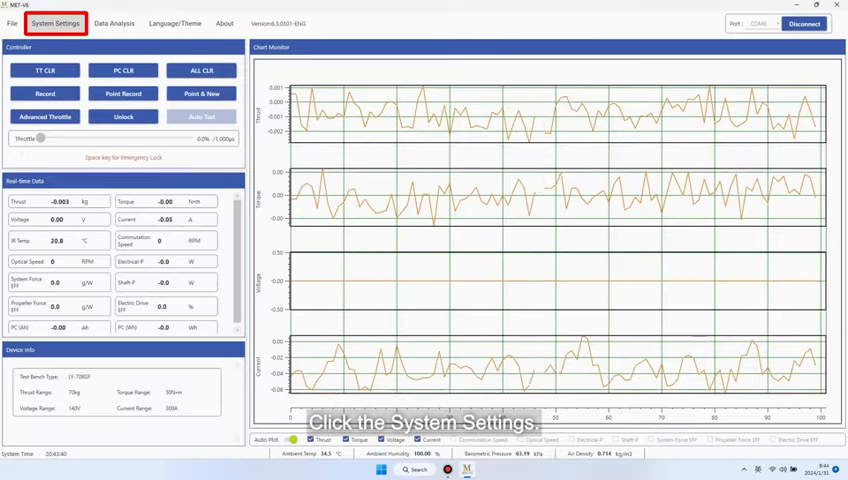
left_click(54, 22)
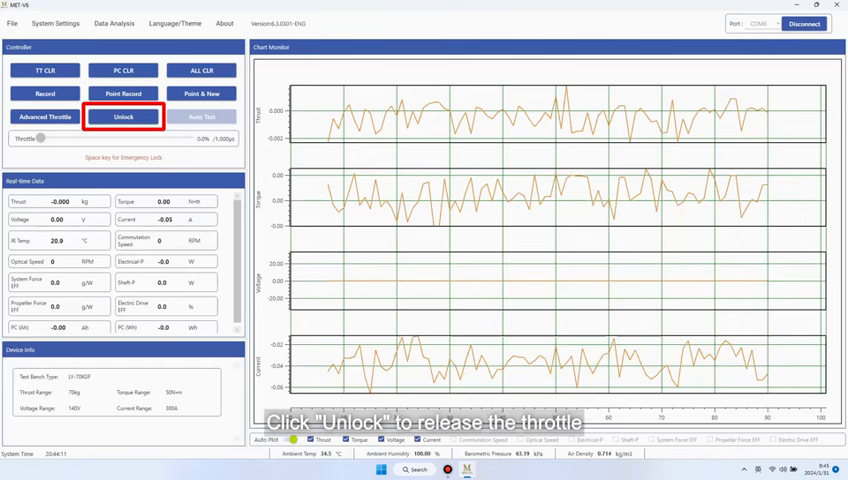
Unlock the throttle, drag it up to spin the motor, then lock it back at zero
left_click(122, 116)
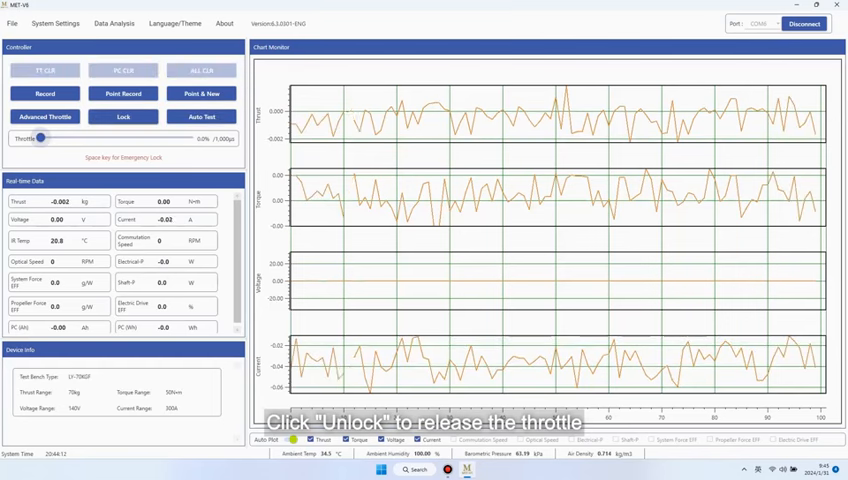
left_click_drag(40, 138, 182, 138)
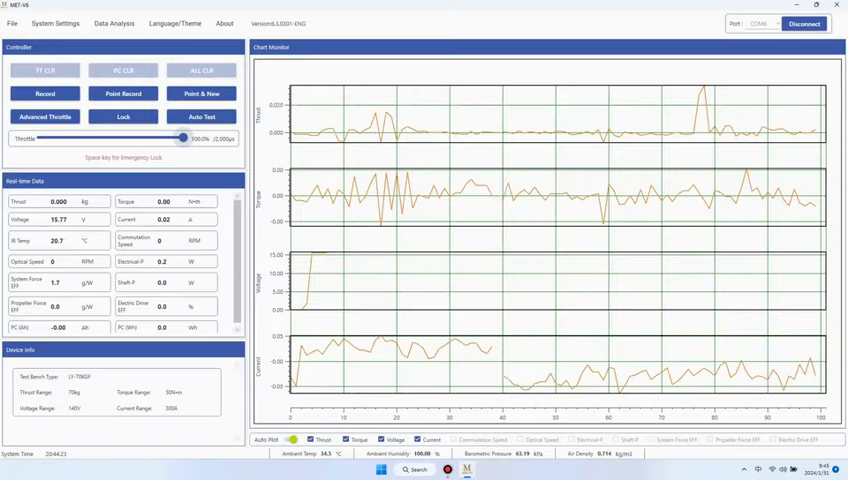
left_click(124, 116)
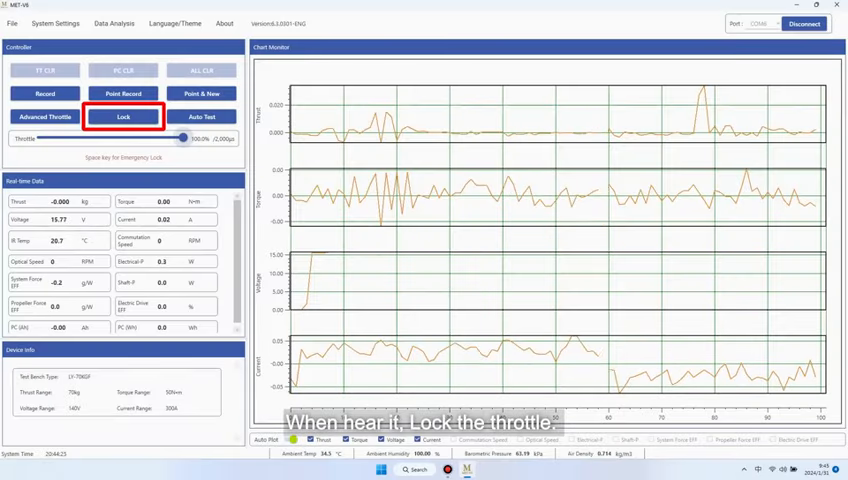
left_click(124, 116)
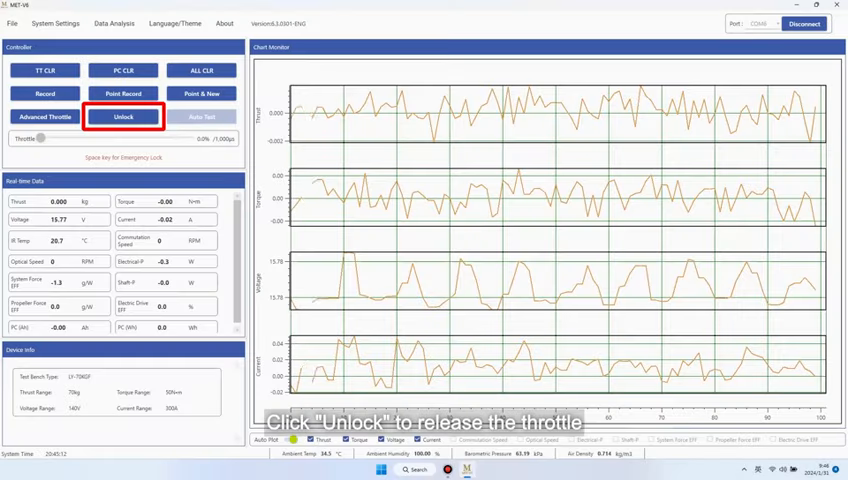
Unlock the throttle and raise it slightly to check the motor's spin direction, then lock it
left_click(140, 116)
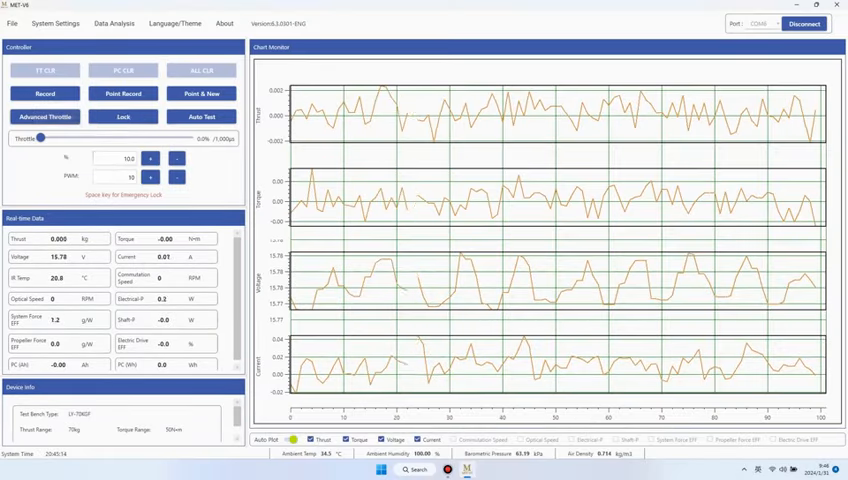
left_click_drag(40, 138, 56, 138)
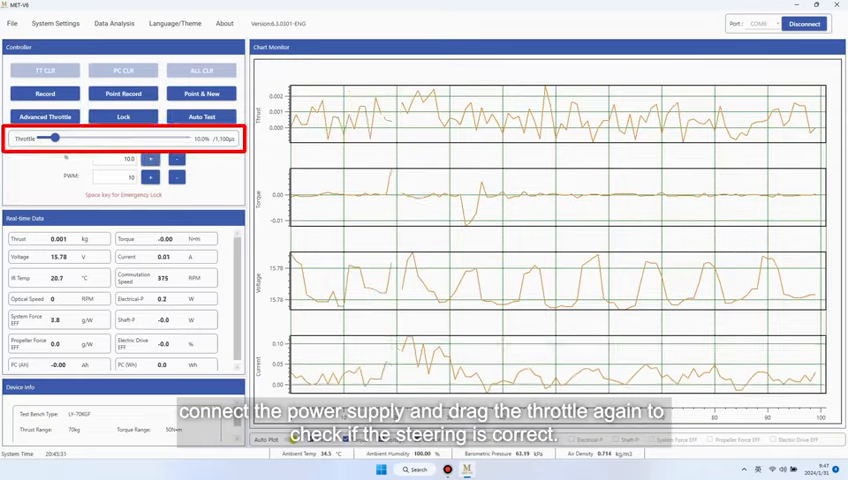
left_click(122, 116)
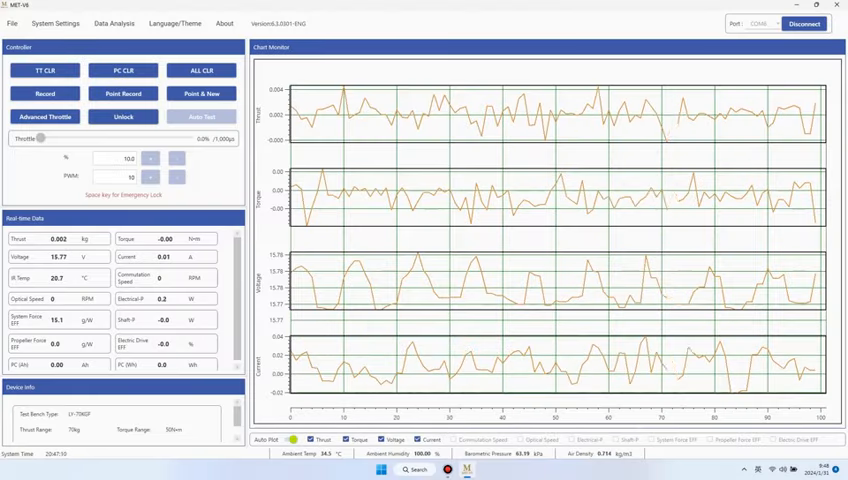
In Basic Setting enter 7 pole pairs, set the torque direction and sampling rate, and save the parameters
left_click(56, 24)
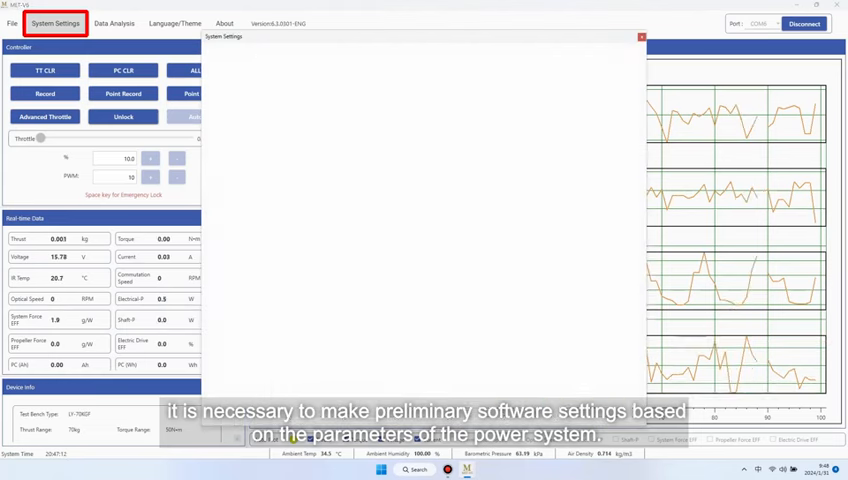
left_click(56, 24)
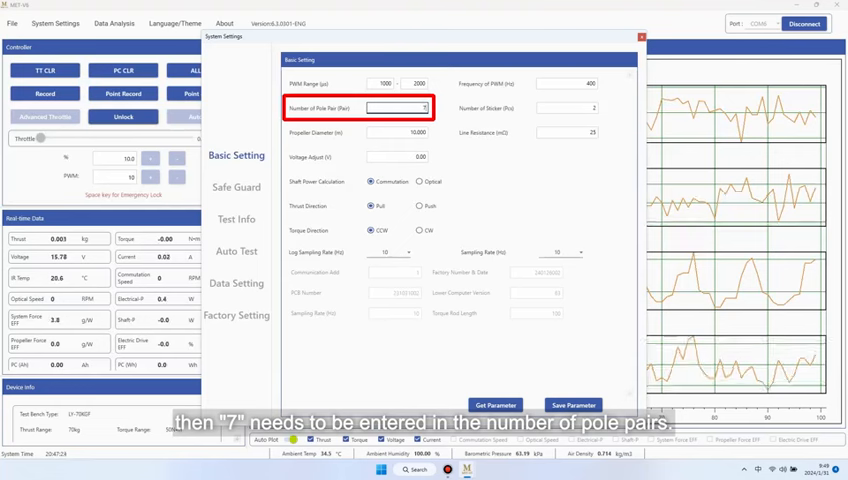
type("7")
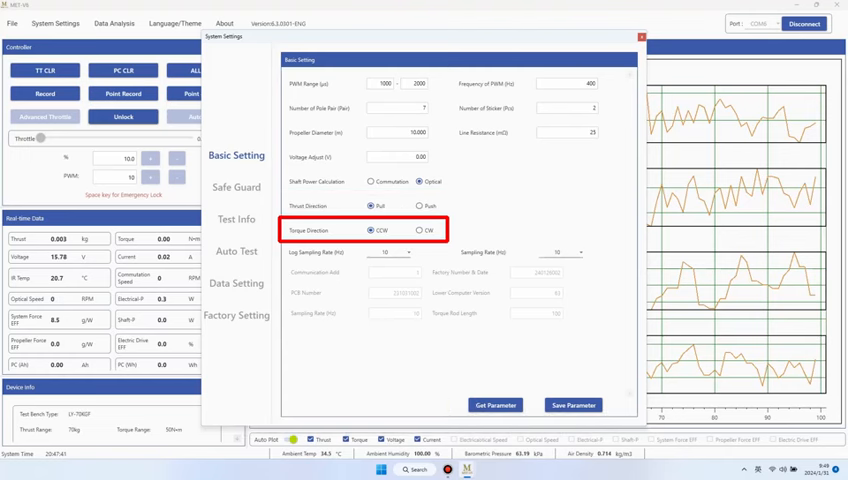
left_click(418, 230)
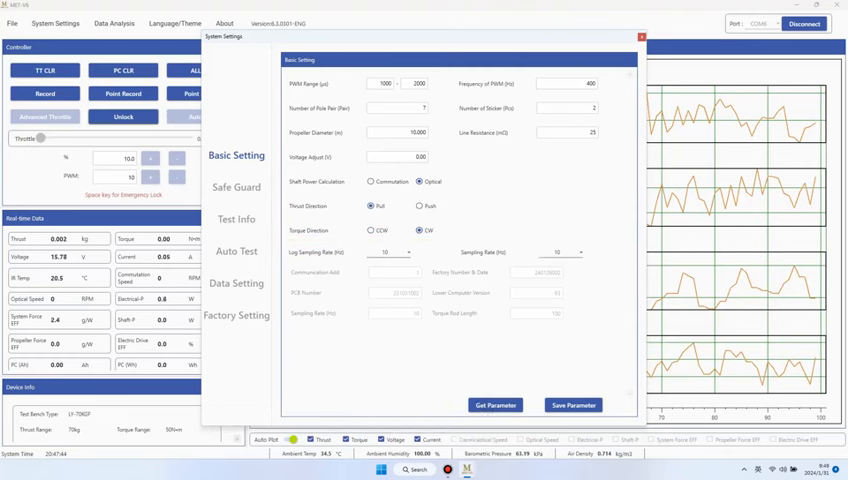
left_click(576, 252)
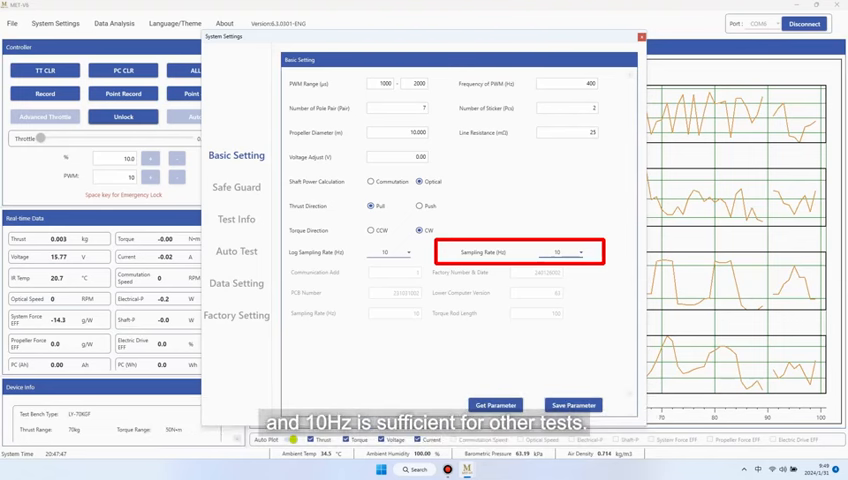
left_click(406, 252)
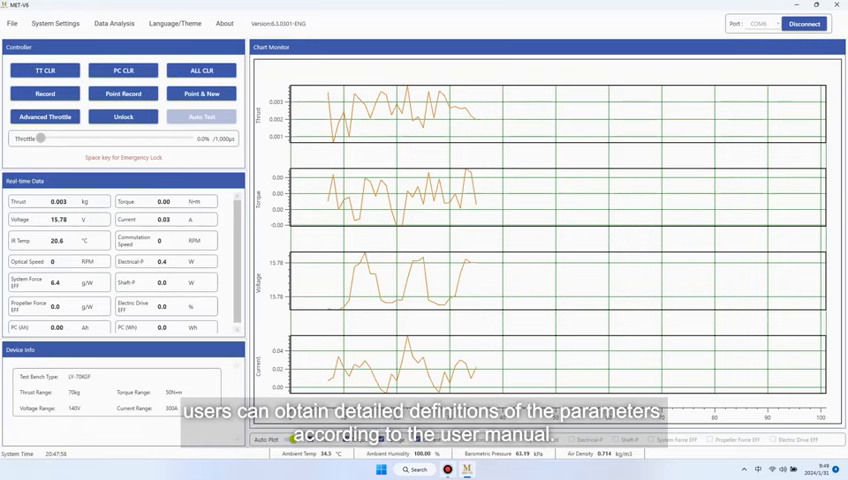
left_click(56, 24)
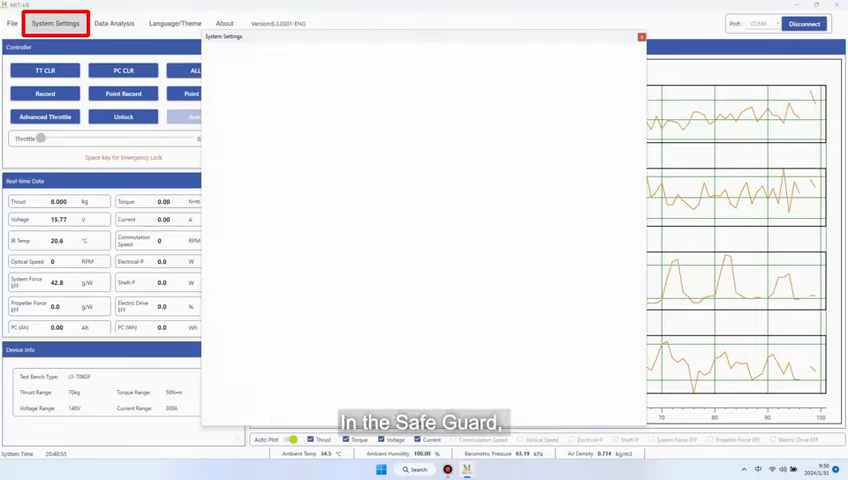
In Safe Guard, set the protection mode for the monitored limits
left_click(236, 188)
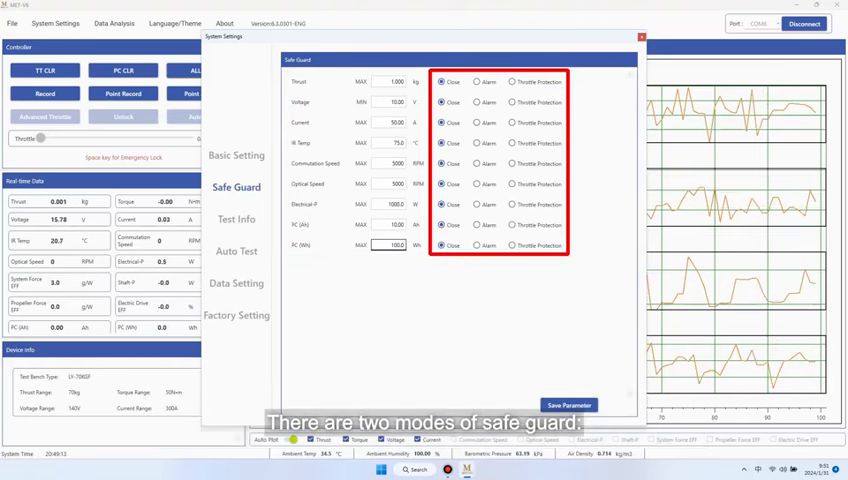
left_click(482, 82)
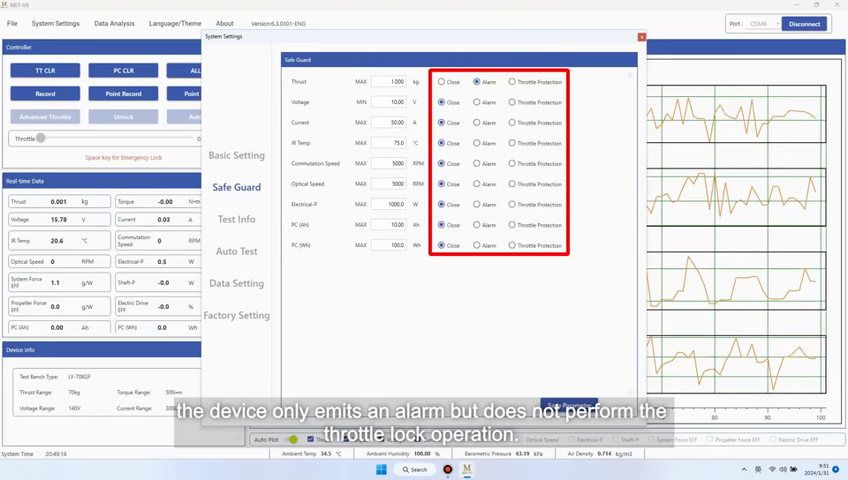
left_click(512, 82)
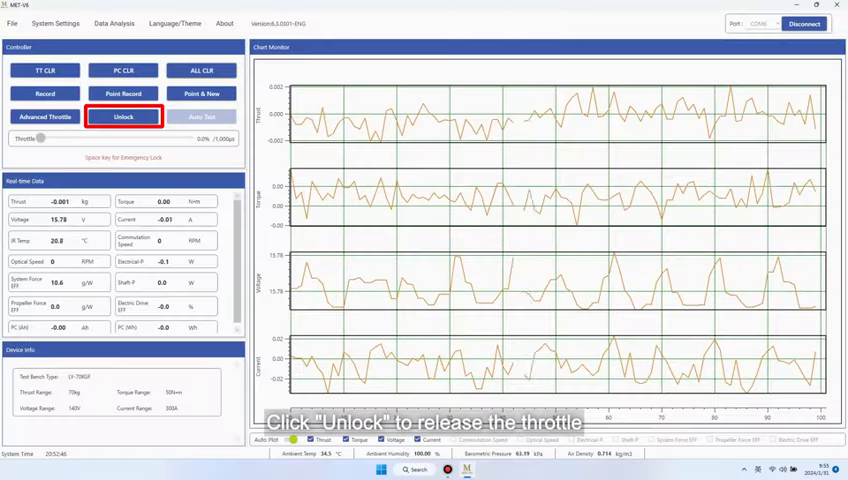
Unlock the throttle, let thrust and torque stabilise, then lock it again
left_click(124, 116)
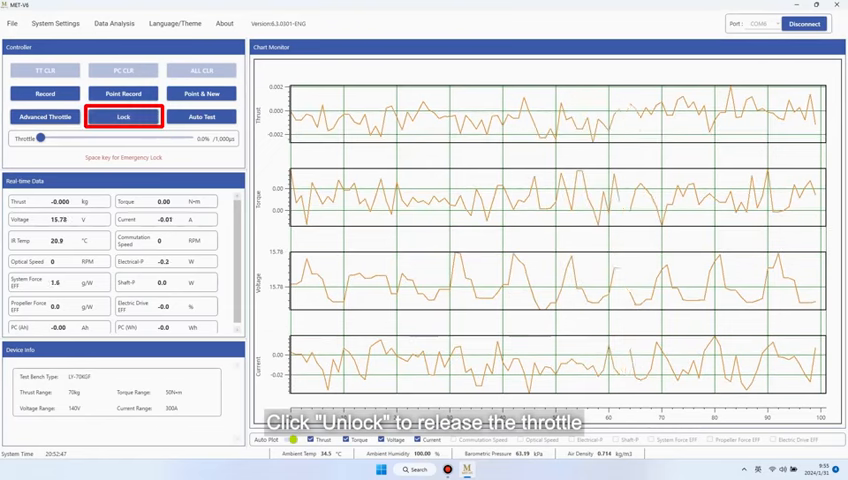
left_click(124, 116)
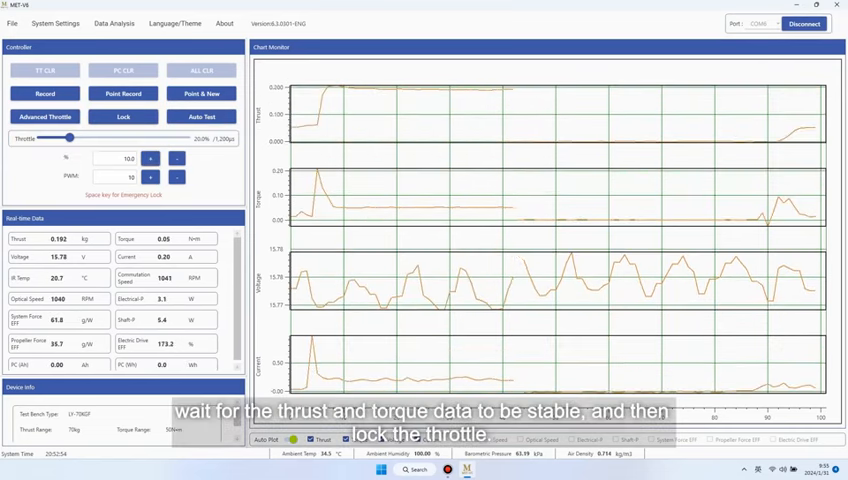
left_click(124, 116)
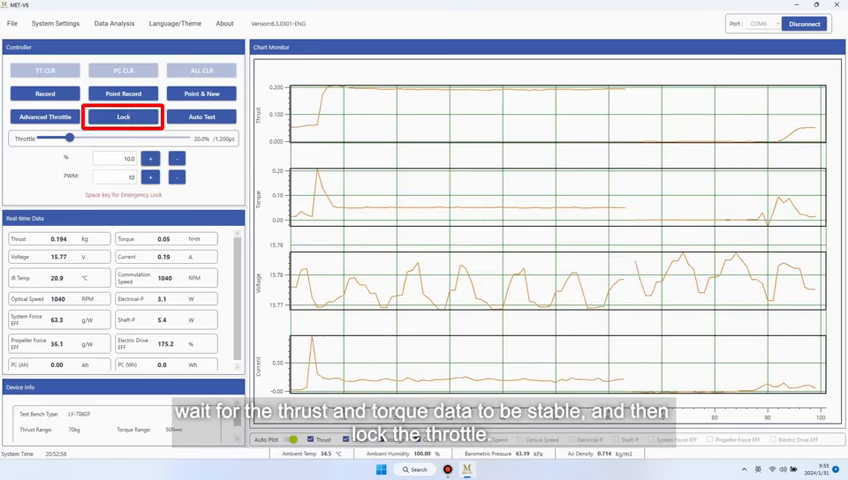
left_click(122, 116)
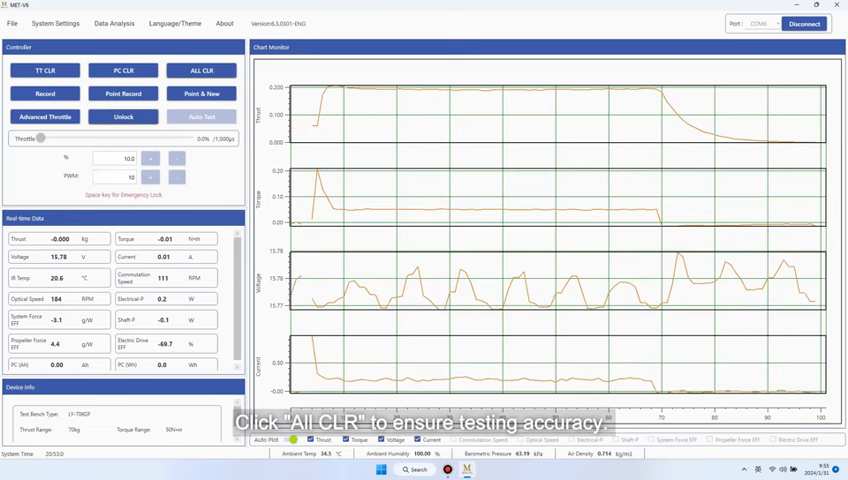
Zero all sensor readings with ALL CLR
left_click(200, 70)
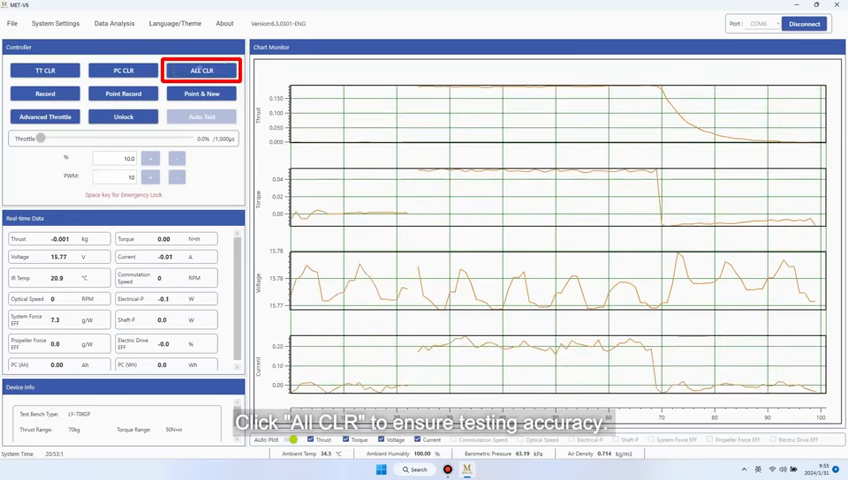
left_click(202, 70)
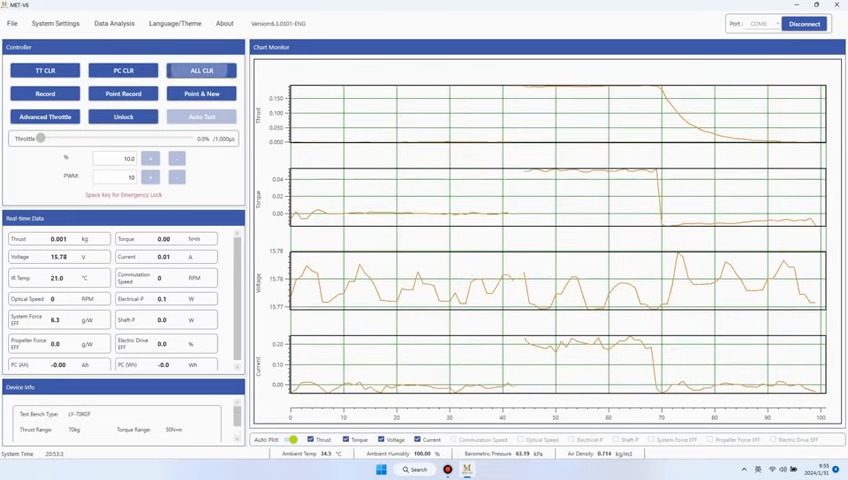
left_click(202, 72)
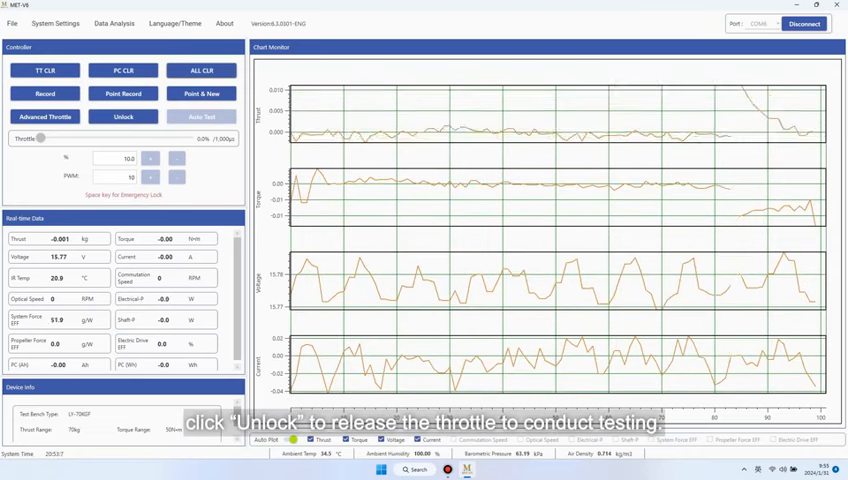
Unlock the throttle, record data while raising the throttle through two levels, then stop recording
left_click(122, 116)
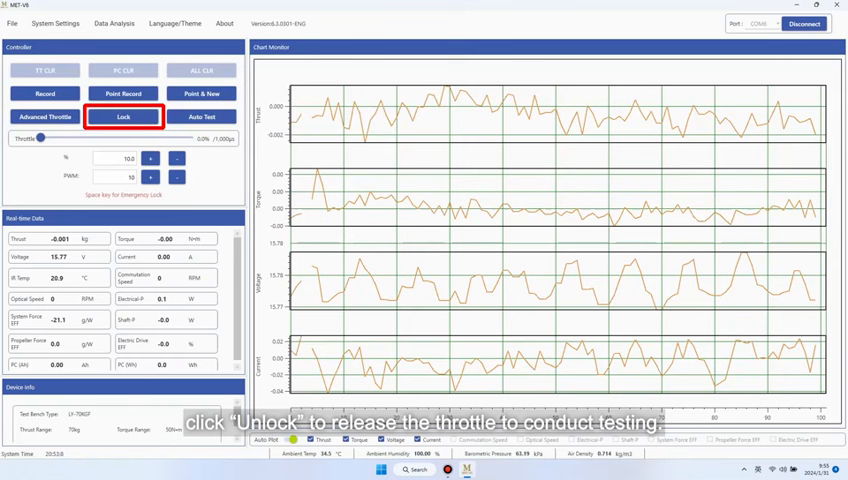
left_click(124, 116)
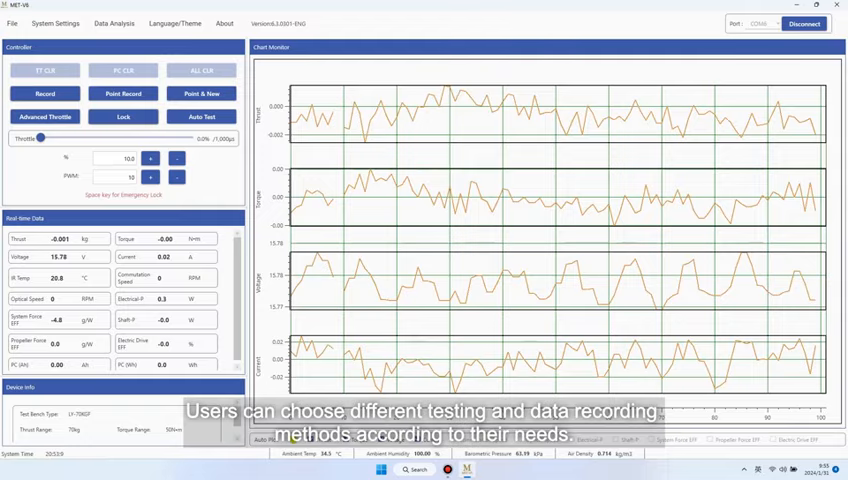
left_click(44, 94)
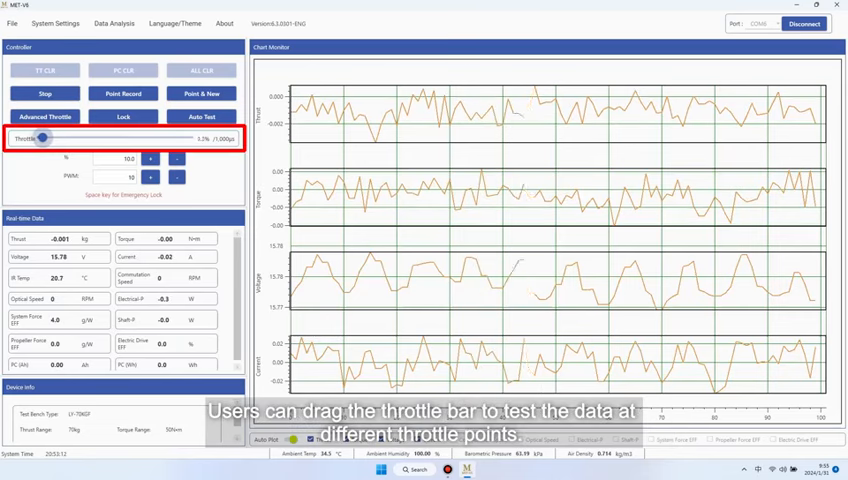
left_click_drag(44, 136, 72, 136)
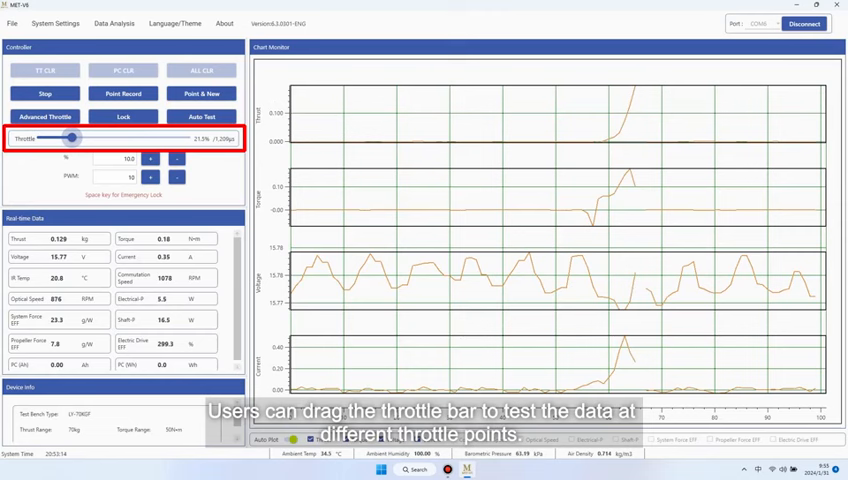
left_click_drag(72, 138, 84, 138)
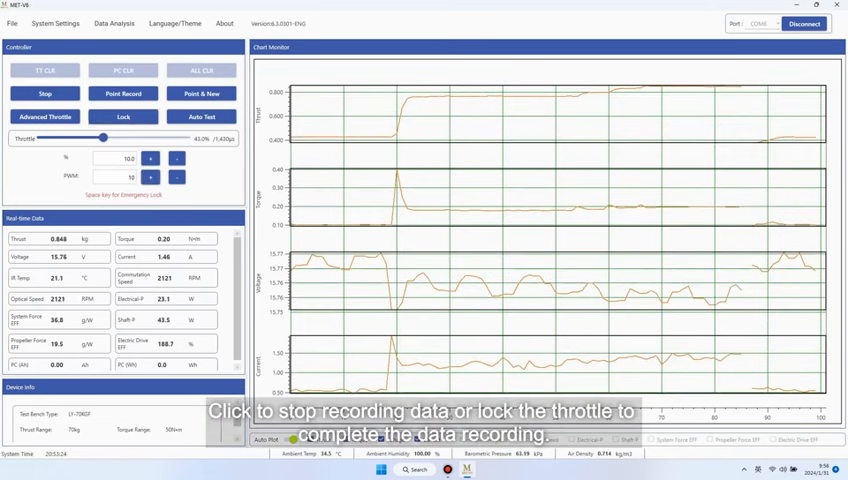
left_click(142, 116)
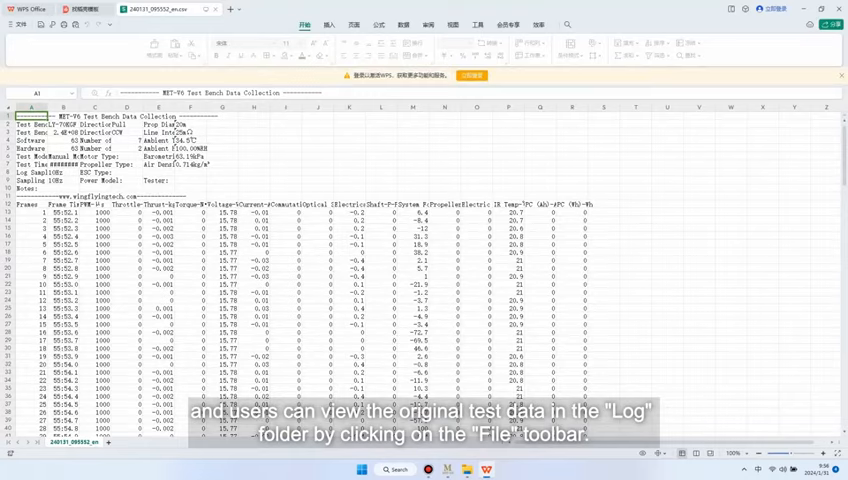
Scroll through the saved raw data in the Log folder and close it to return to live monitoring
scroll("down", 3)
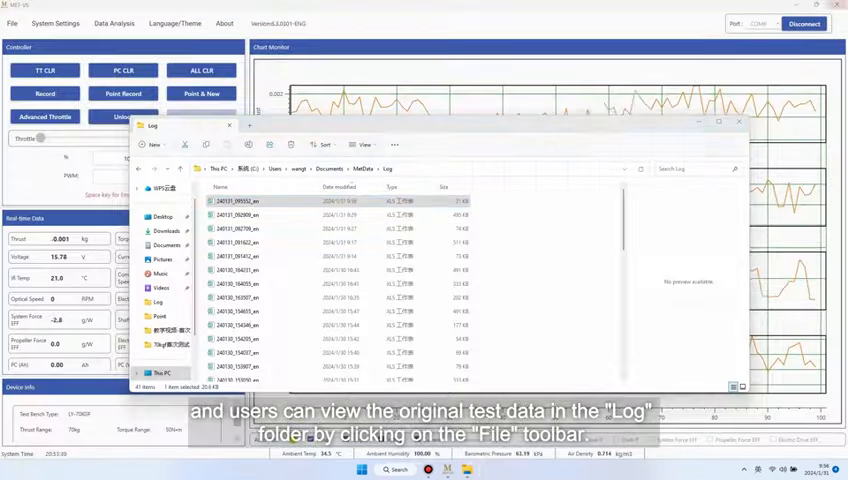
left_click(228, 126)
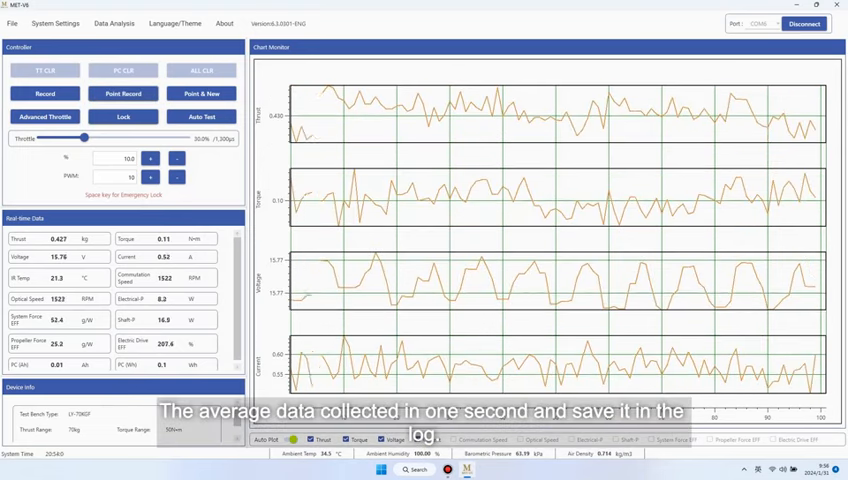
Record a one-second averaged point and browse the saved Point folder via File > MetData
left_click(124, 116)
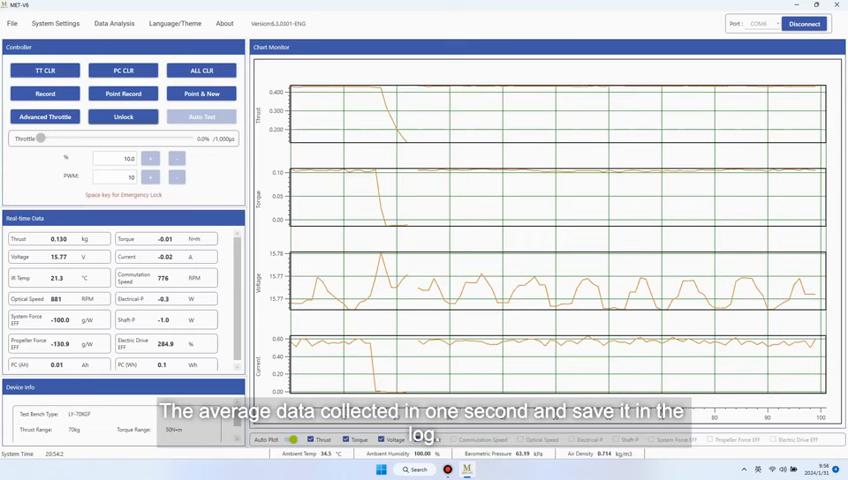
left_click(16, 20)
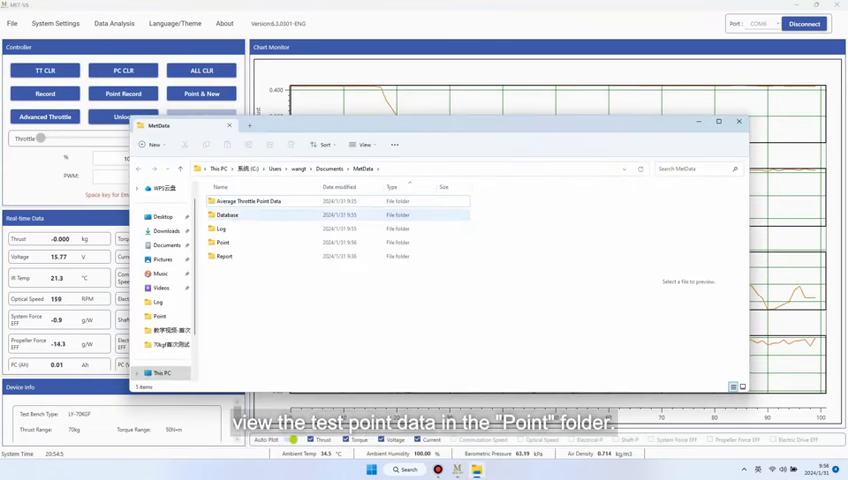
double_click(222, 242)
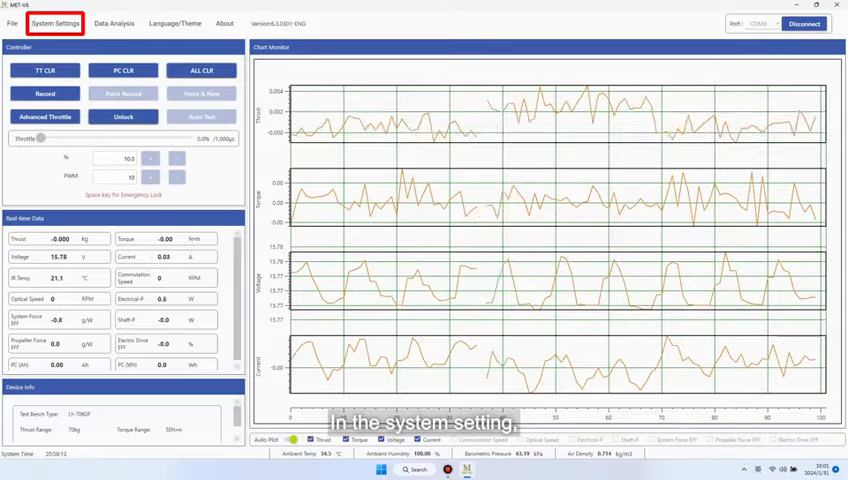
Browse the Auto Test modes: Cycle, Sine with its parameters, and Frequency sweeping
left_click(54, 22)
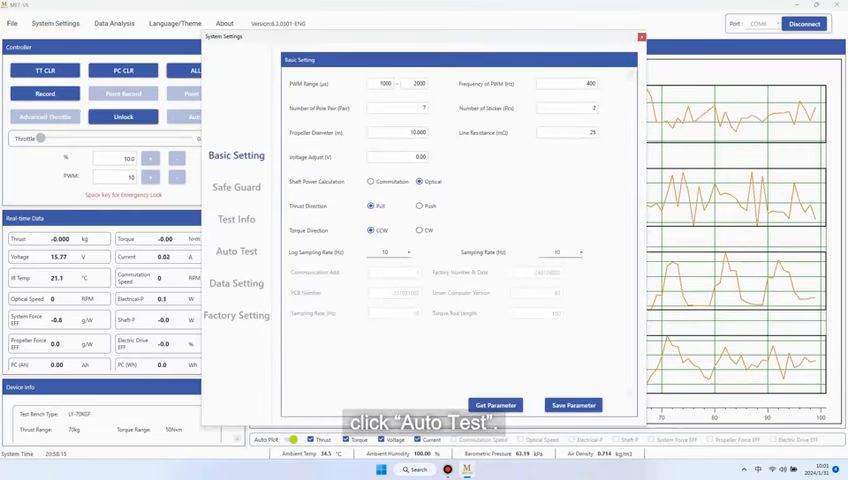
left_click(236, 252)
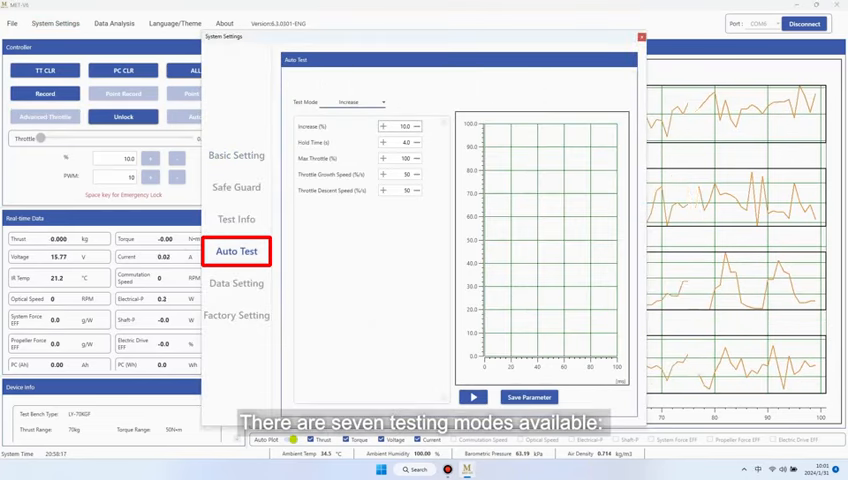
left_click(352, 102)
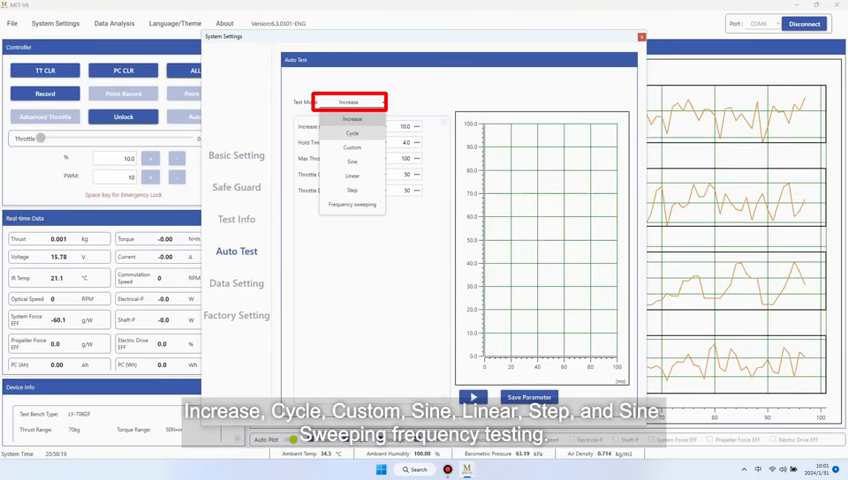
left_click(352, 132)
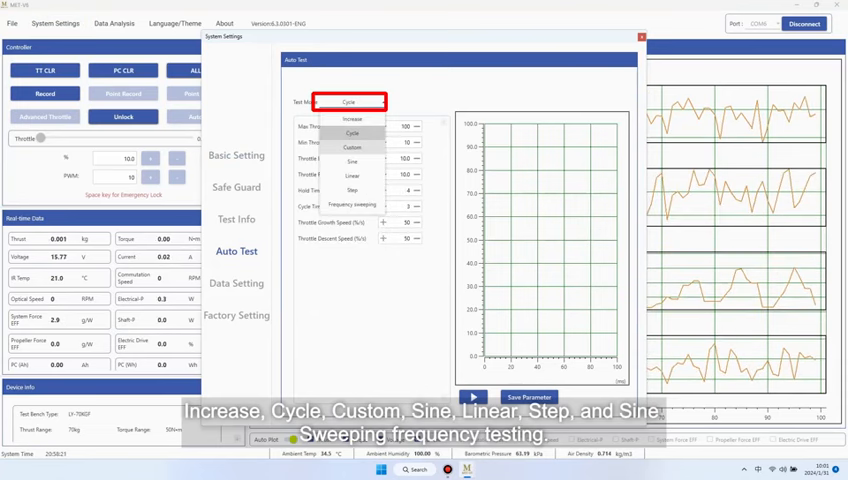
left_click(352, 160)
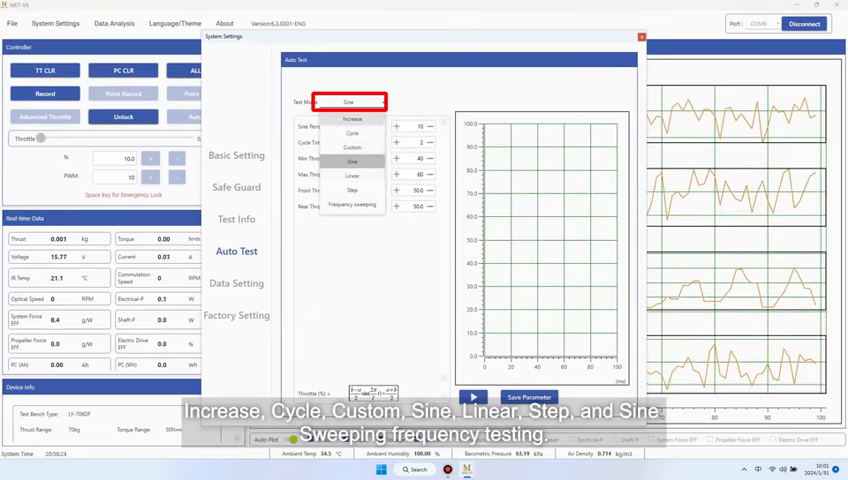
left_click(352, 190)
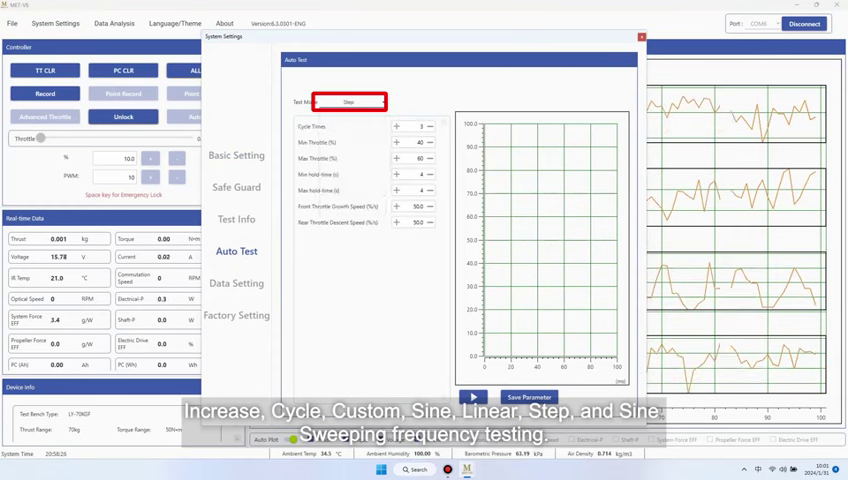
left_click(348, 100)
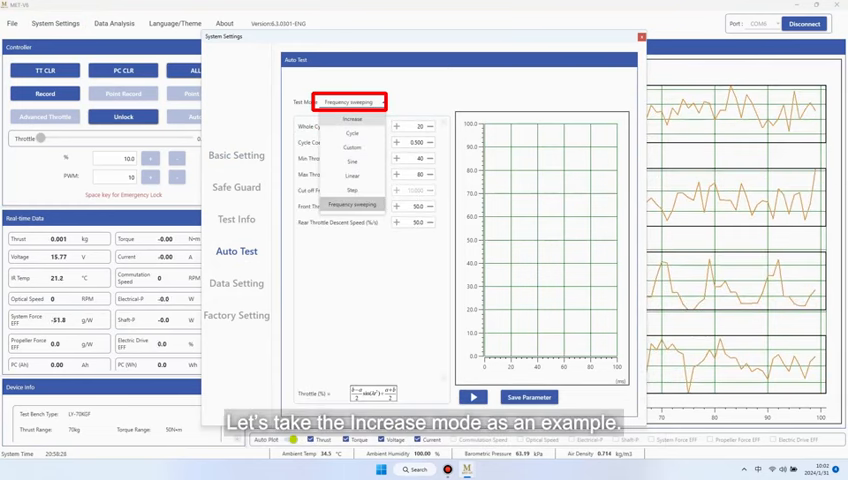
Choose Increase as the automatic test mode and confirm the settings
left_click(352, 118)
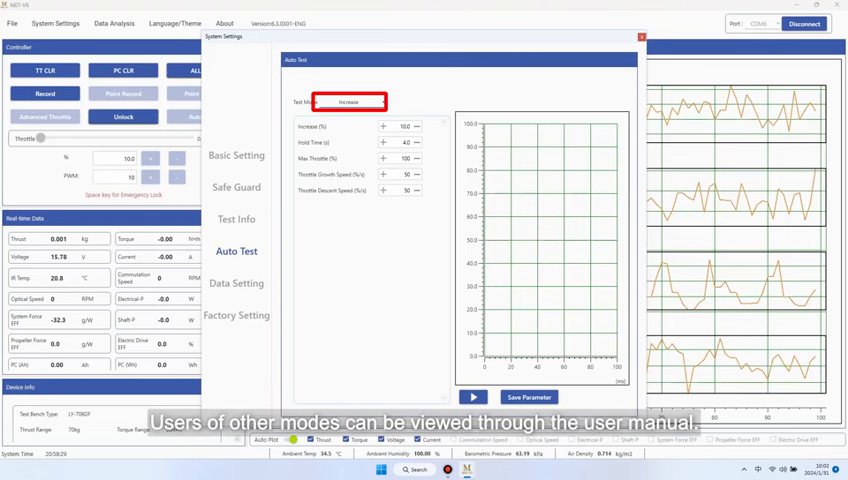
left_click(348, 100)
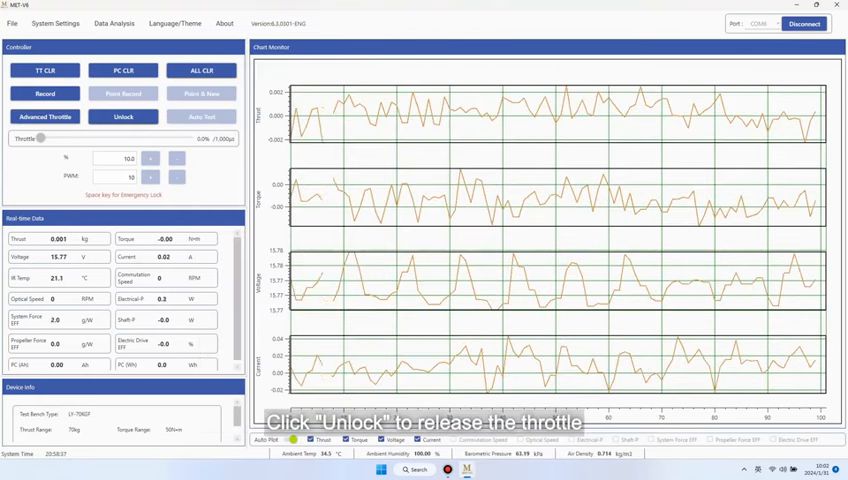
Unlock the throttle and run the Increase automatic test to completion
left_click(122, 116)
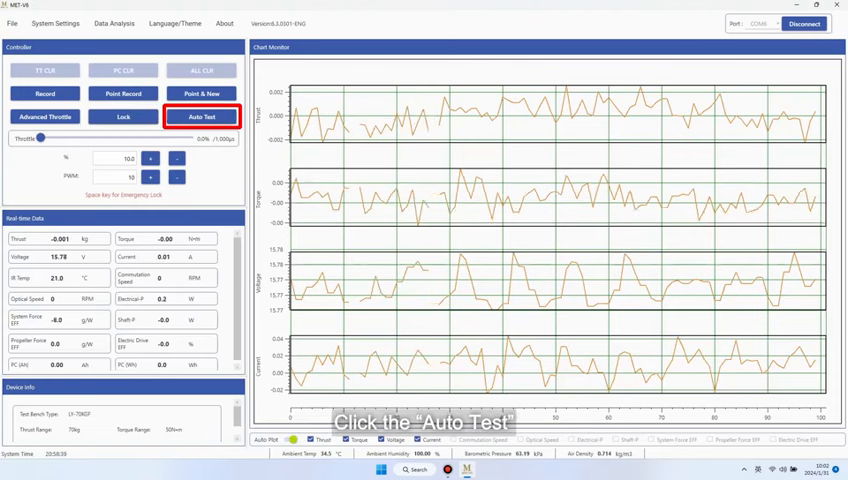
left_click(200, 116)
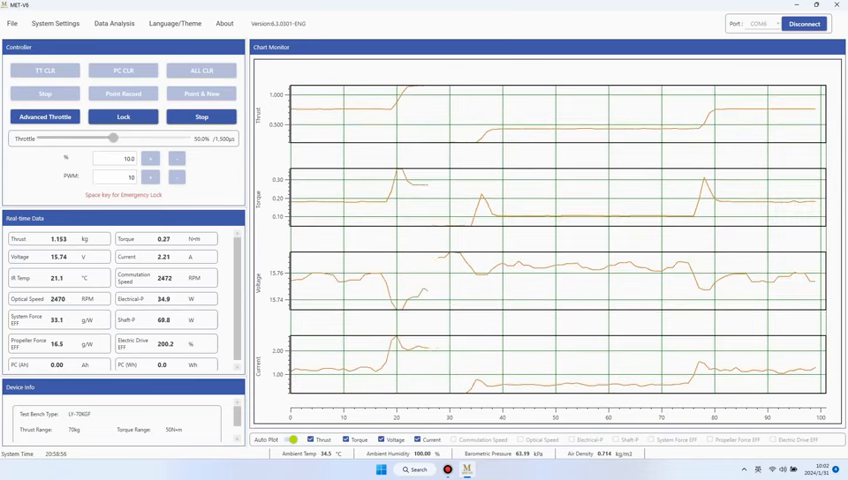
left_click_drag(116, 138, 156, 138)
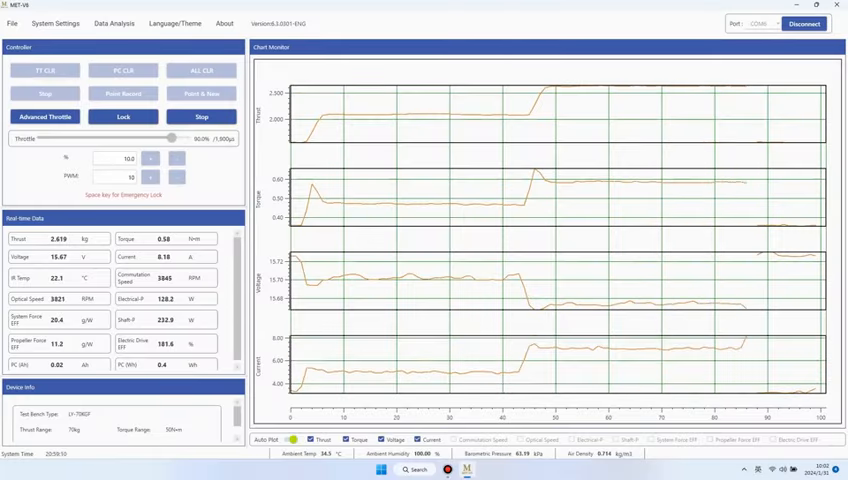
left_click_drag(170, 136, 48, 136)
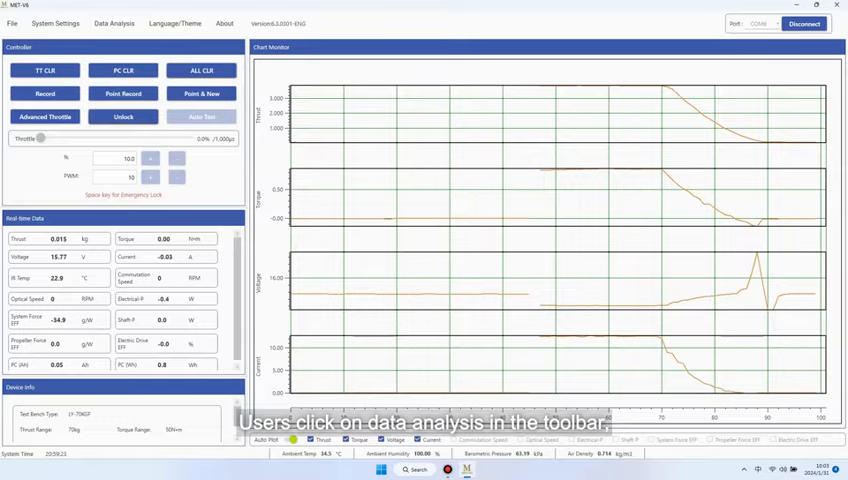
Show the Throttle AVG table for the Increase test and start exporting it
left_click(130, 24)
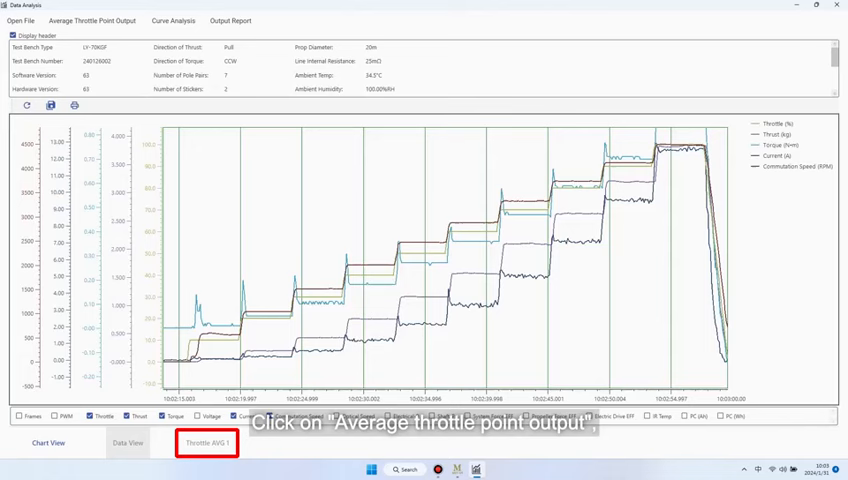
left_click(112, 16)
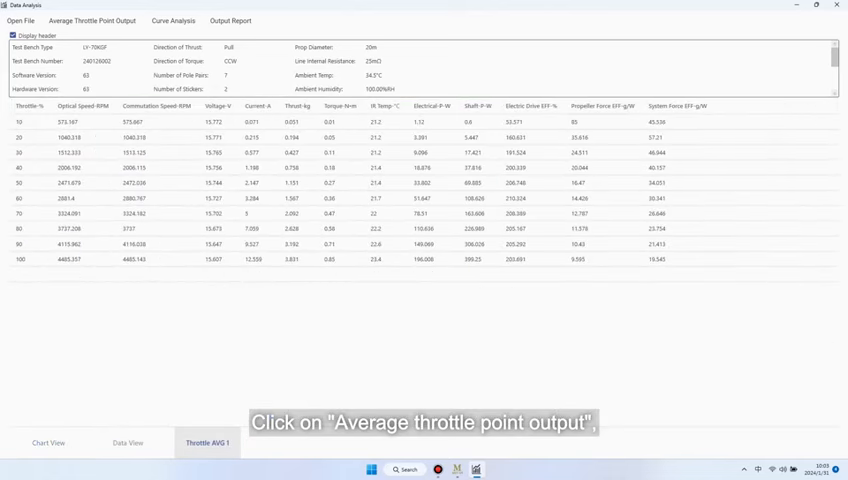
left_click(96, 24)
type("t")
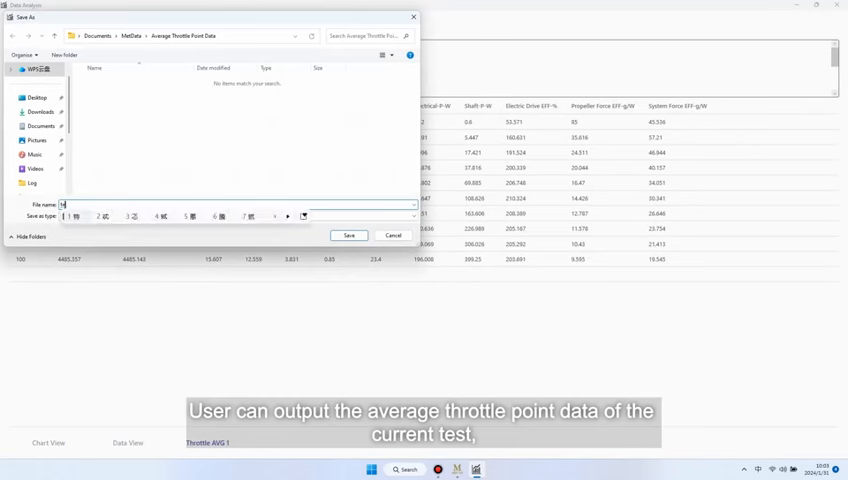
Save the exported throttle point data so it opens as a WPS spreadsheet
left_click(348, 236)
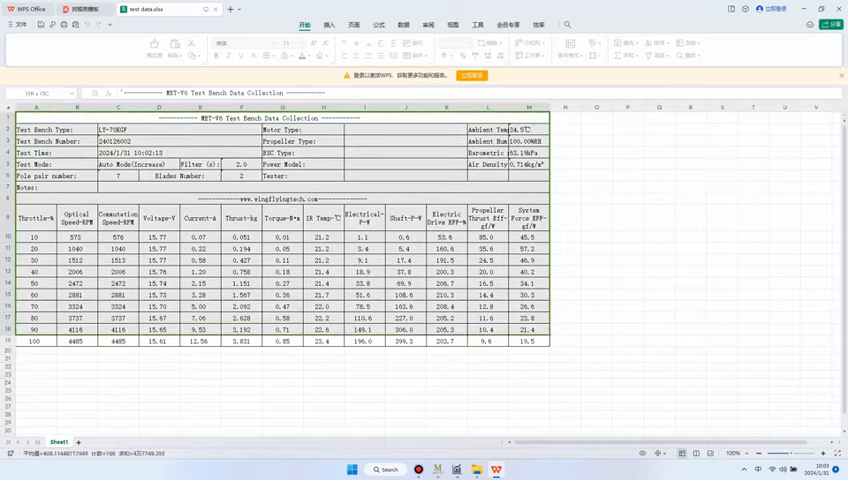
View the Curve Analysis plots against RPM and against Thrust, then return to the data table
left_click(176, 22)
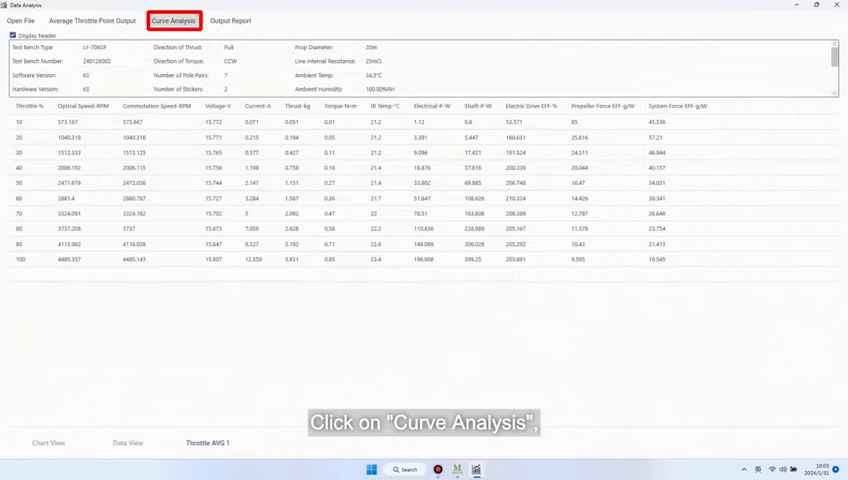
left_click(176, 12)
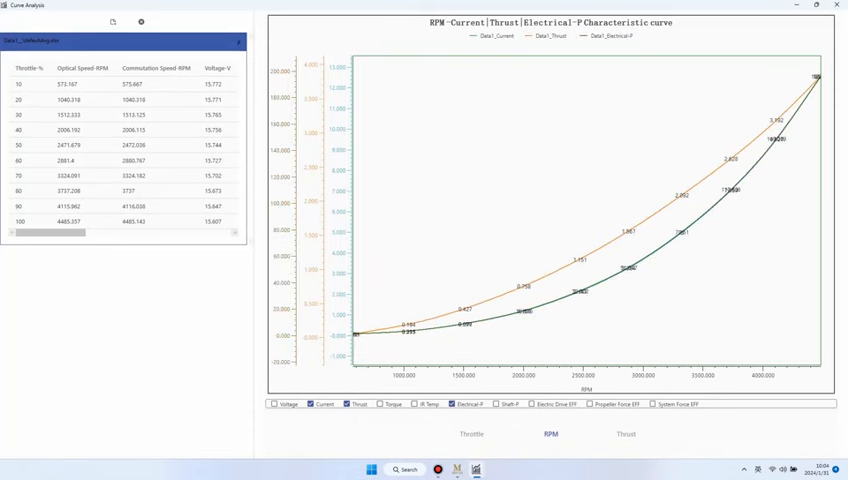
left_click(620, 434)
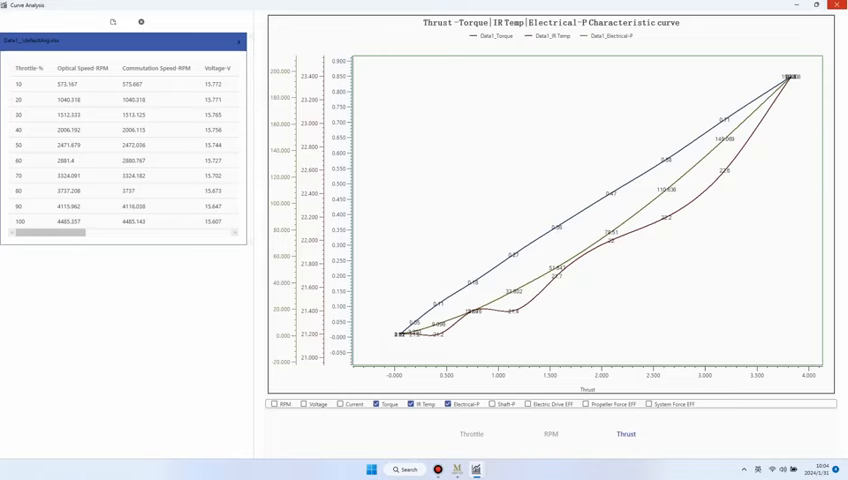
left_click(230, 20)
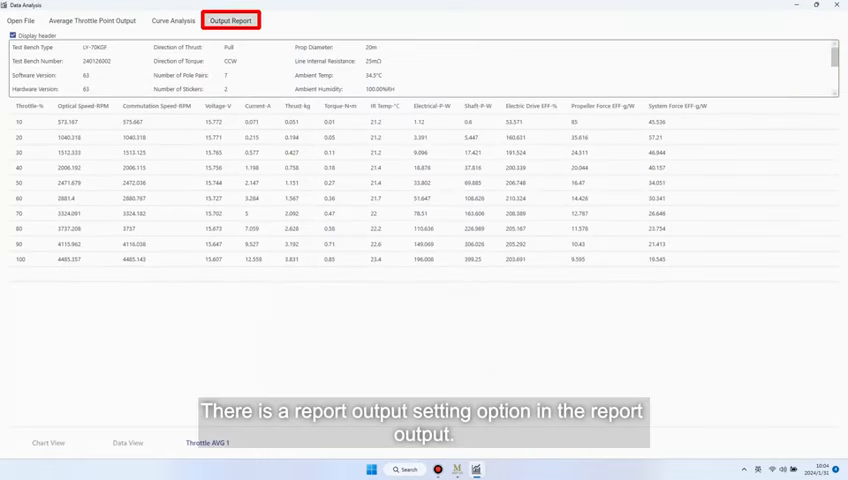
Export the PDF test report and scroll through its header and characteristic curve charts in WPS
left_click(230, 24)
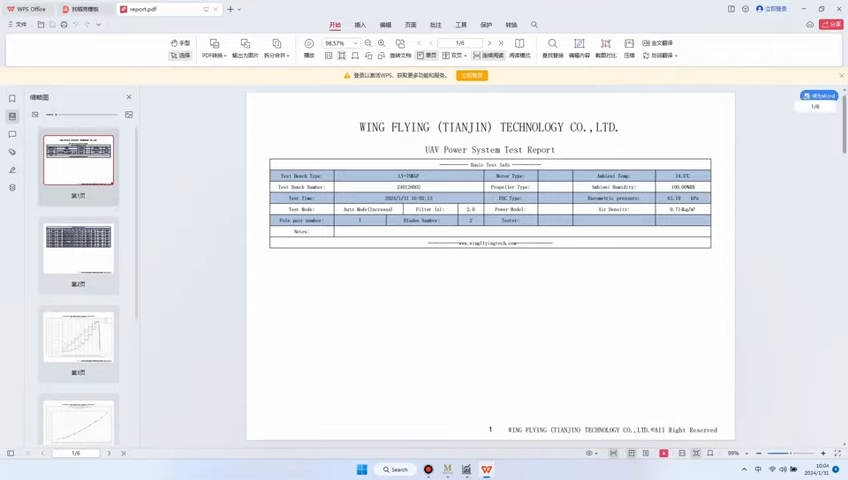
scroll("down", 3)
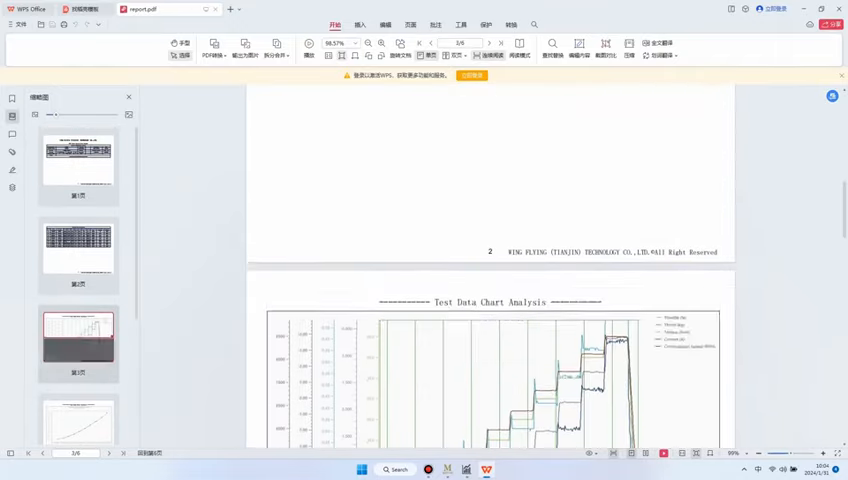
scroll("down", 3)
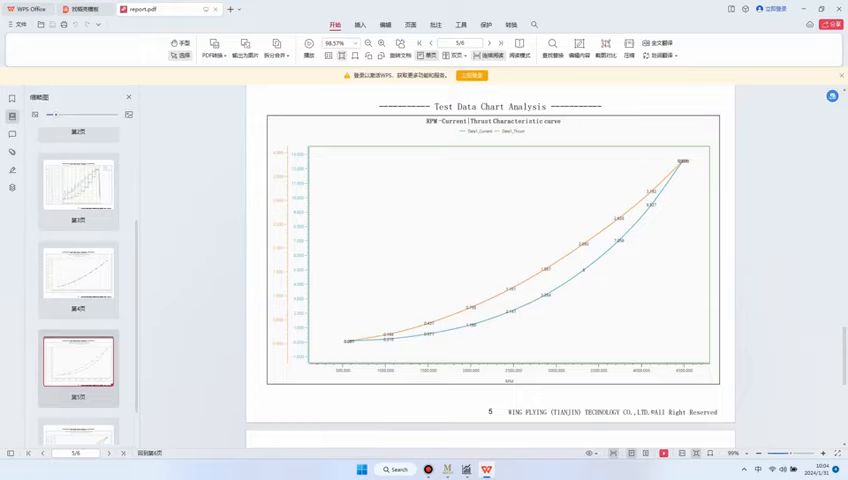